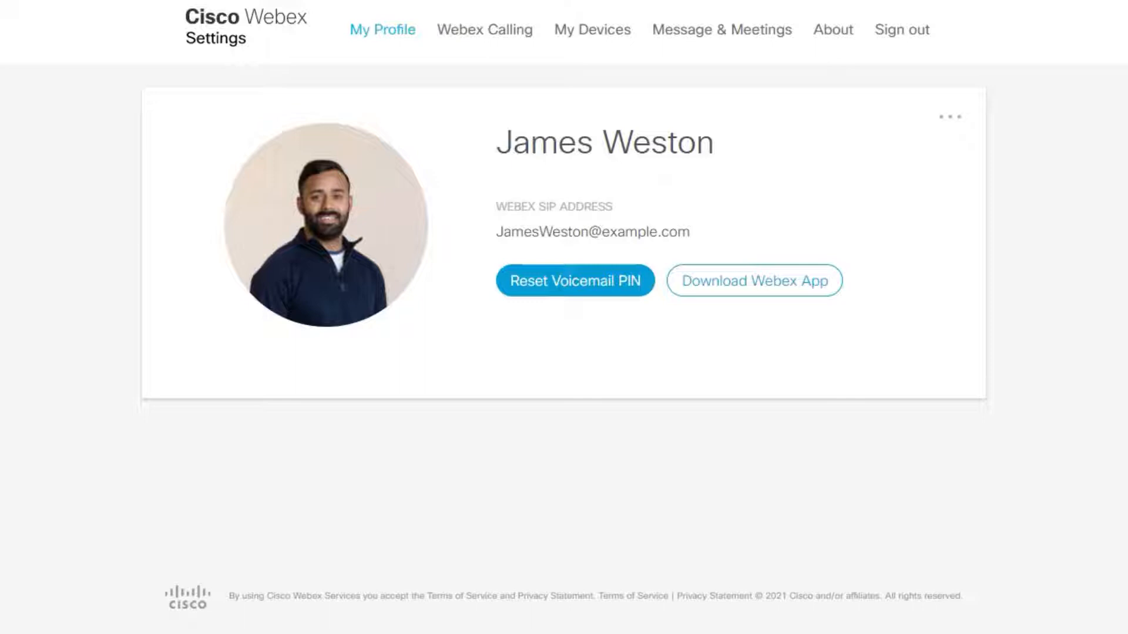
{"action": "mouse_move", "coordinate": [484, 29]}
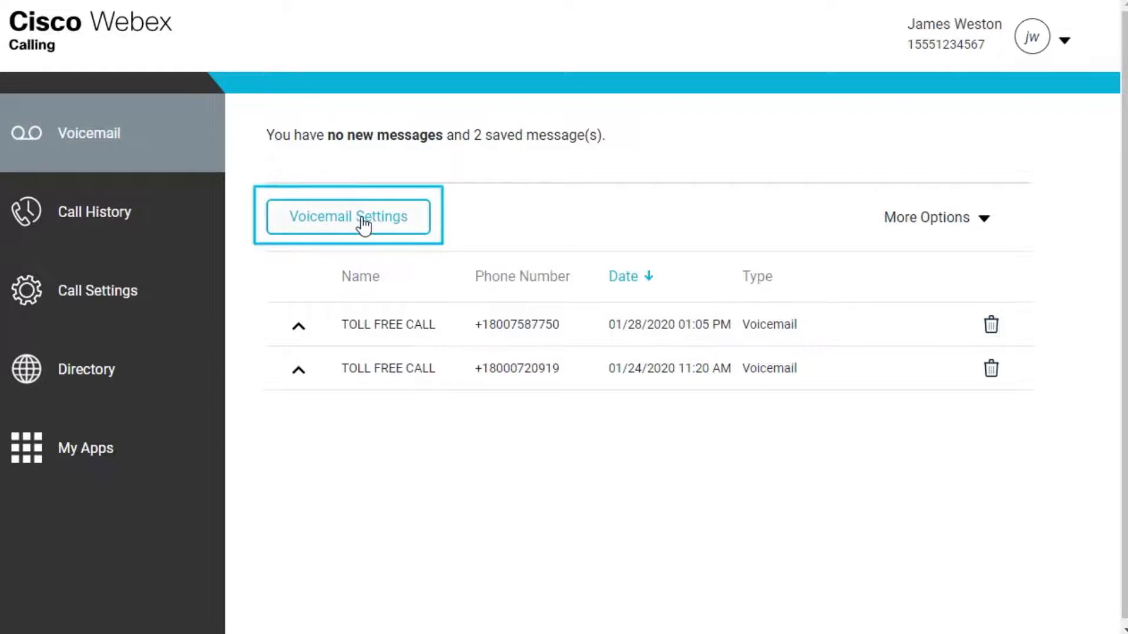
Step: In Voicemail Settings, set Message Storage to Use External Mailbox and select the email address field
{"action": "left_click", "coordinate": [347, 217]}
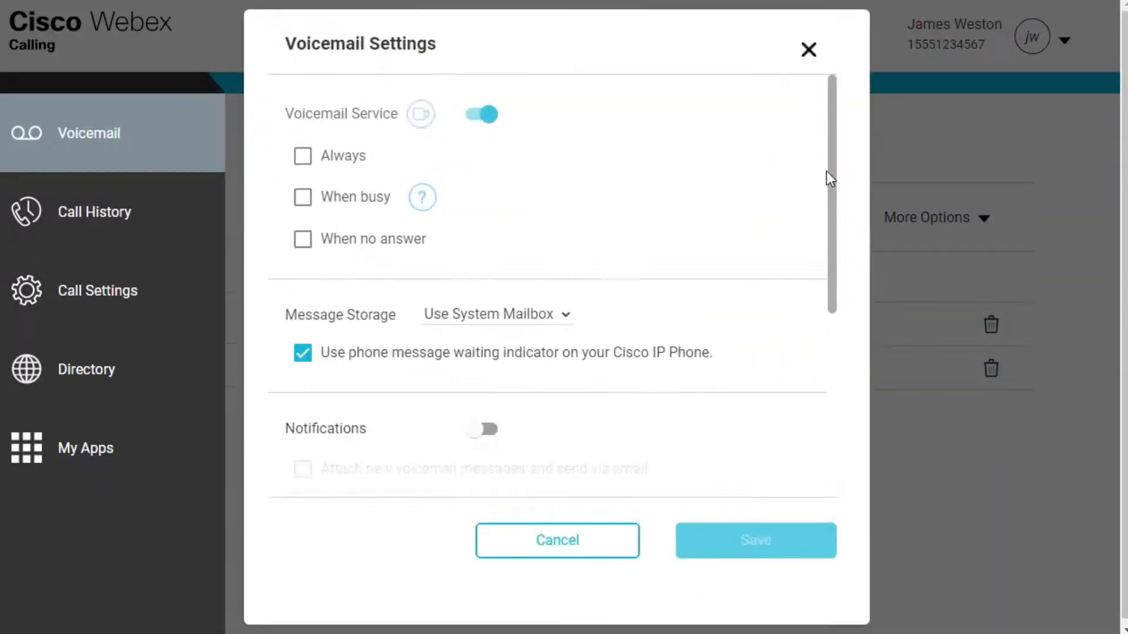
{"action": "scroll", "scroll_direction": "down", "scroll_amount": 3}
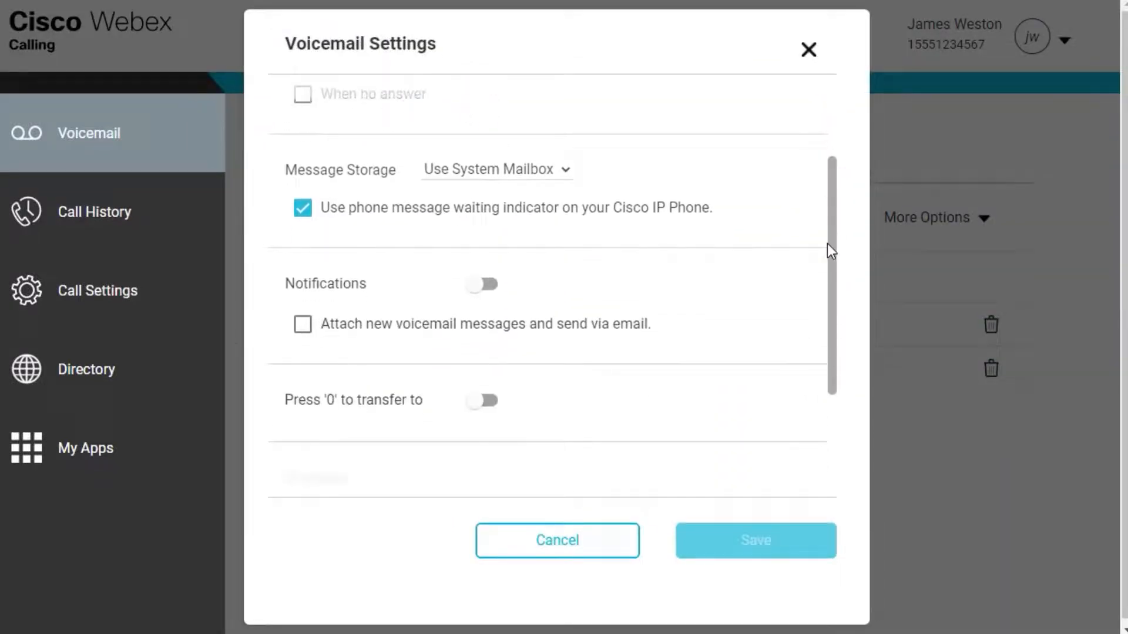
{"action": "left_click", "coordinate": [496, 170]}
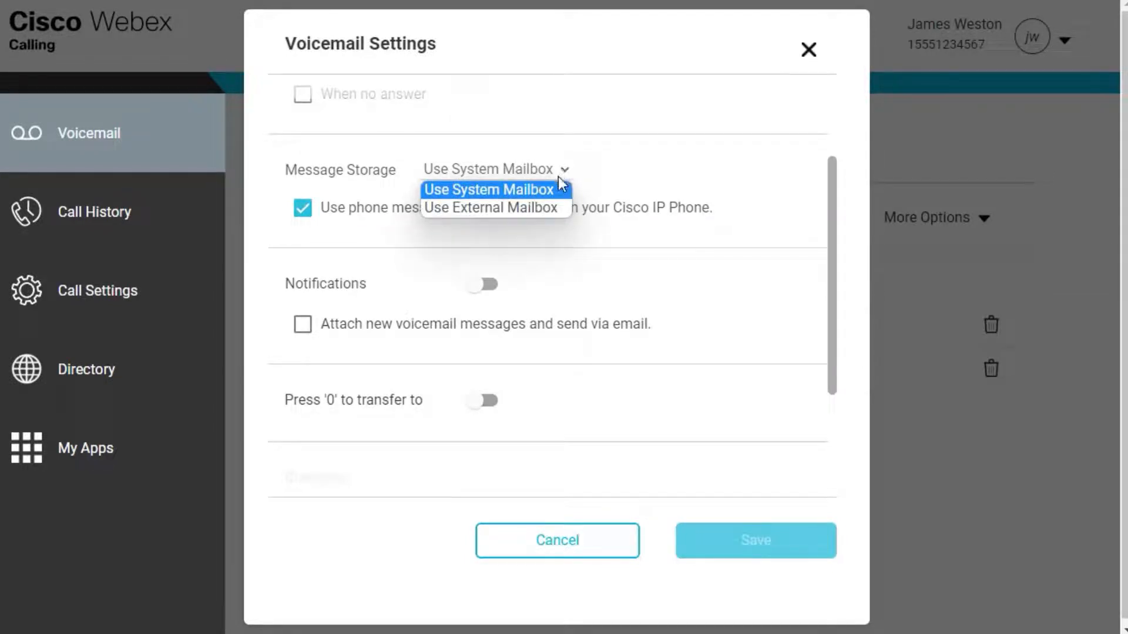
{"action": "left_click", "coordinate": [490, 207]}
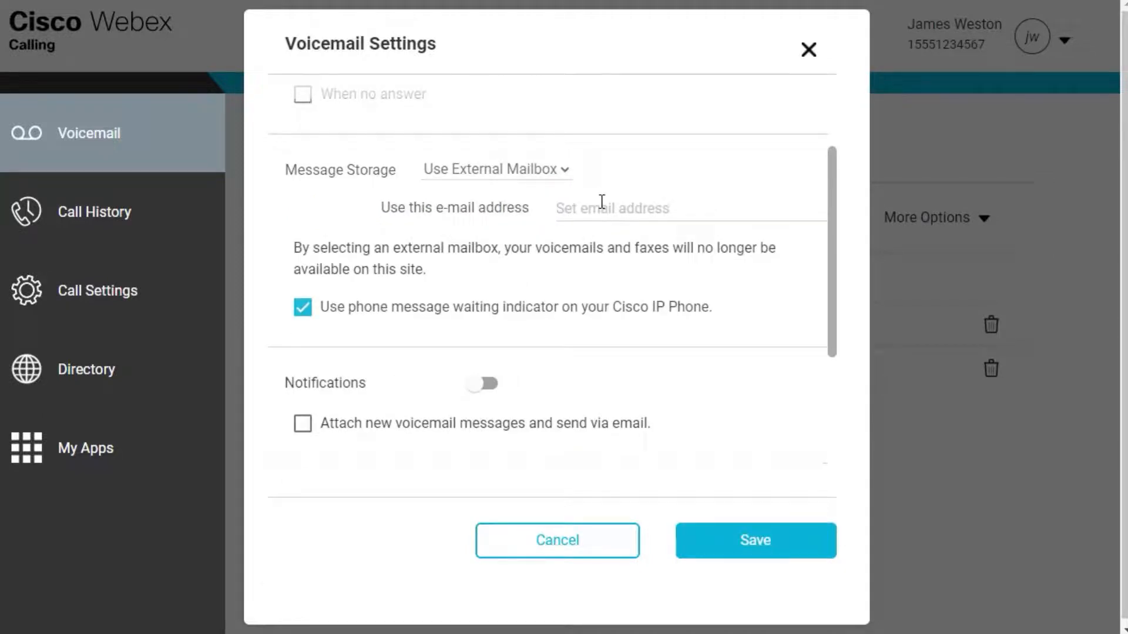
{"action": "left_click", "coordinate": [611, 208]}
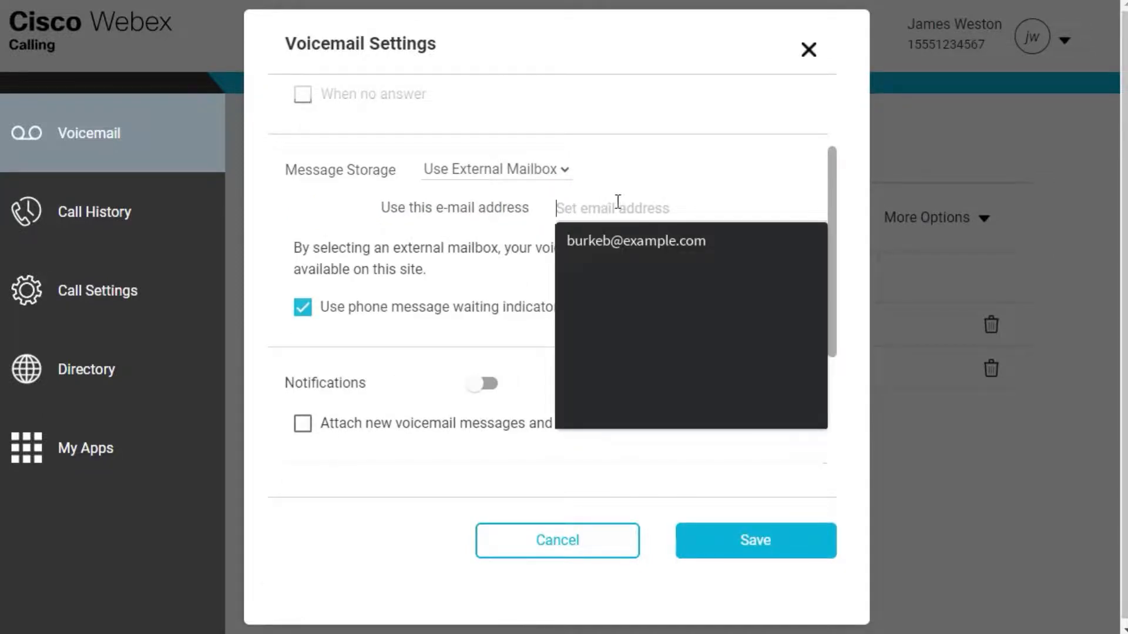